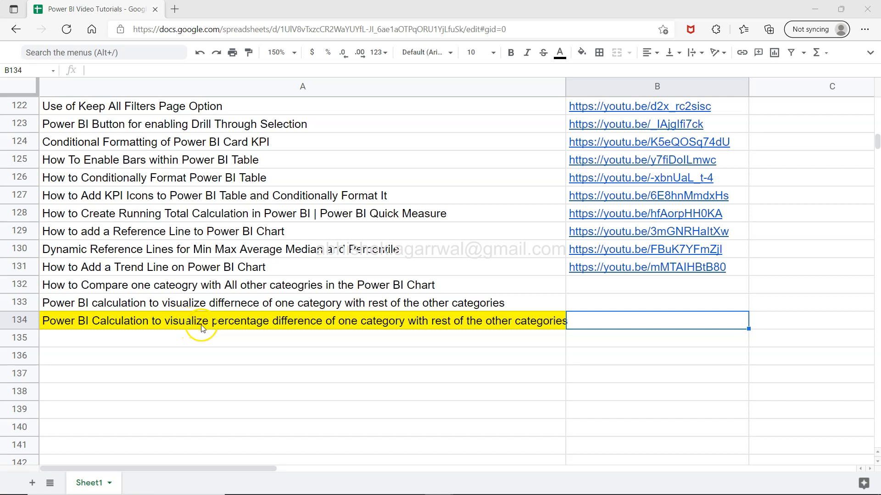
mouse_move(348, 327)
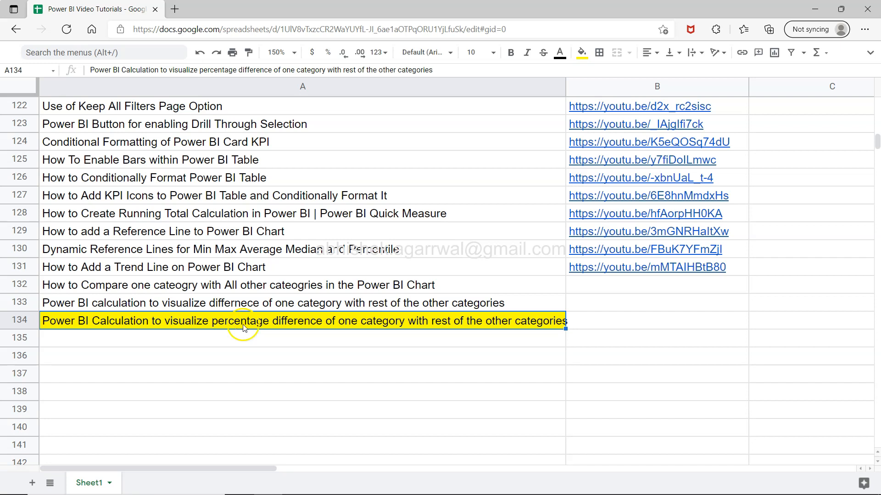
mouse_move(446, 196)
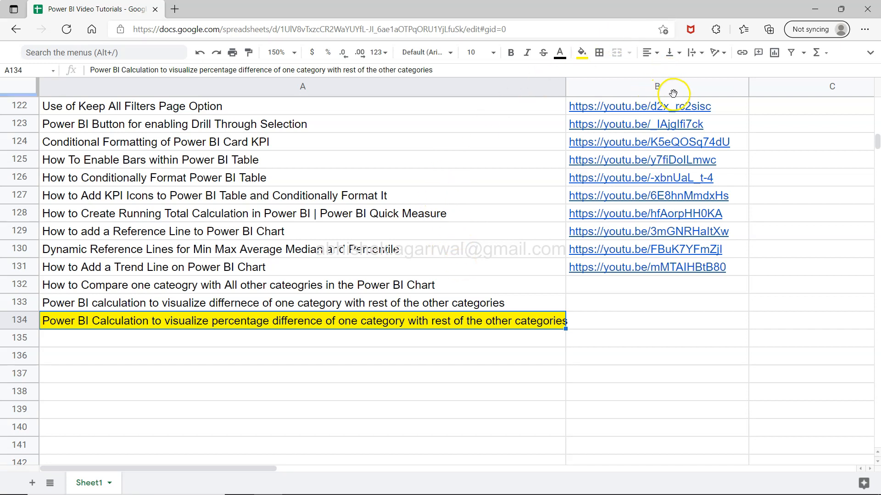
mouse_move(676, 320)
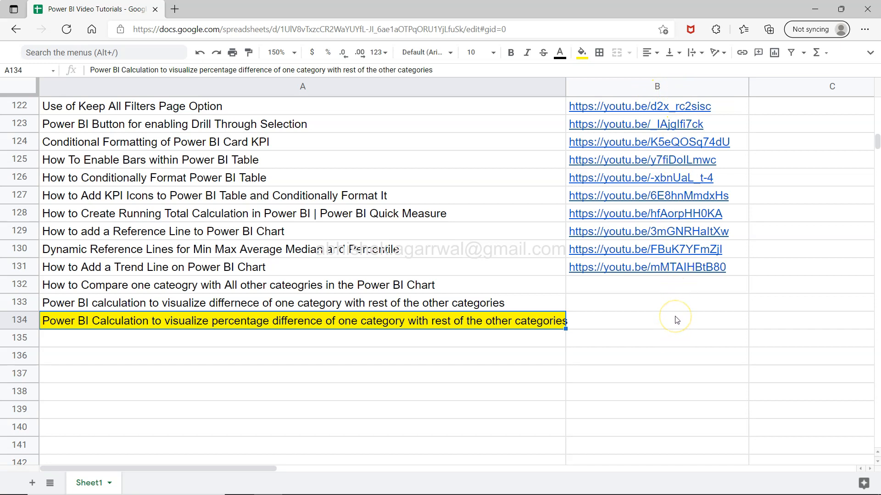
mouse_move(422, 344)
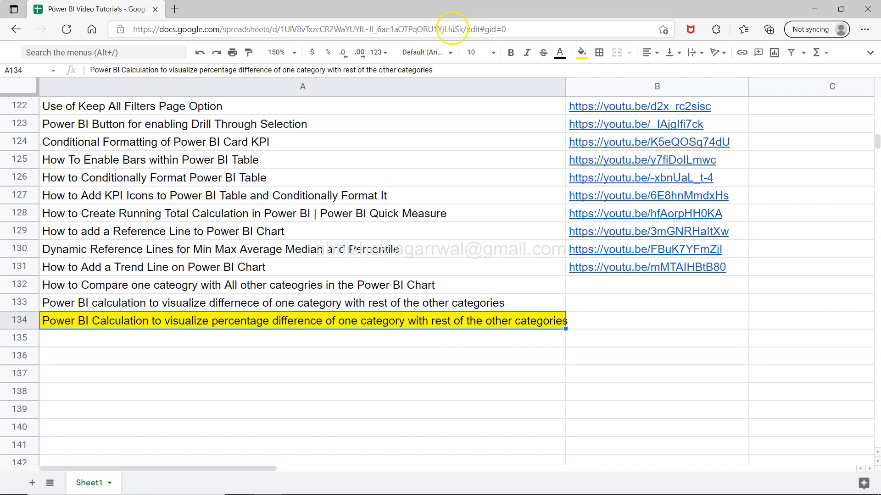
mouse_move(417, 294)
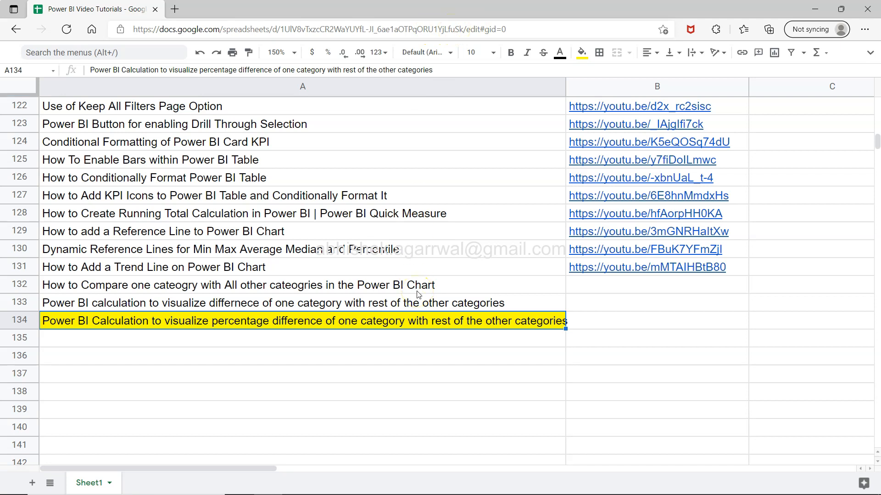
Step: Start a New quick measure from the chart's Sales value in the Values well
scroll("down", 3)
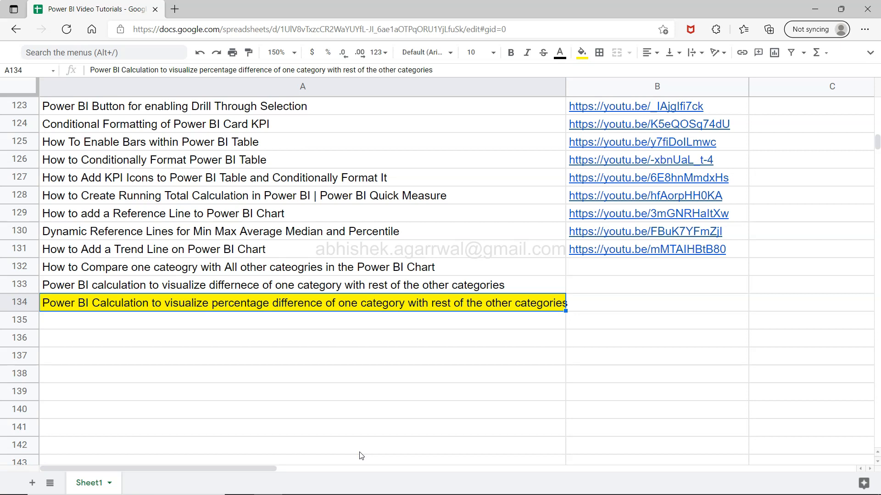
key("alt+tab")
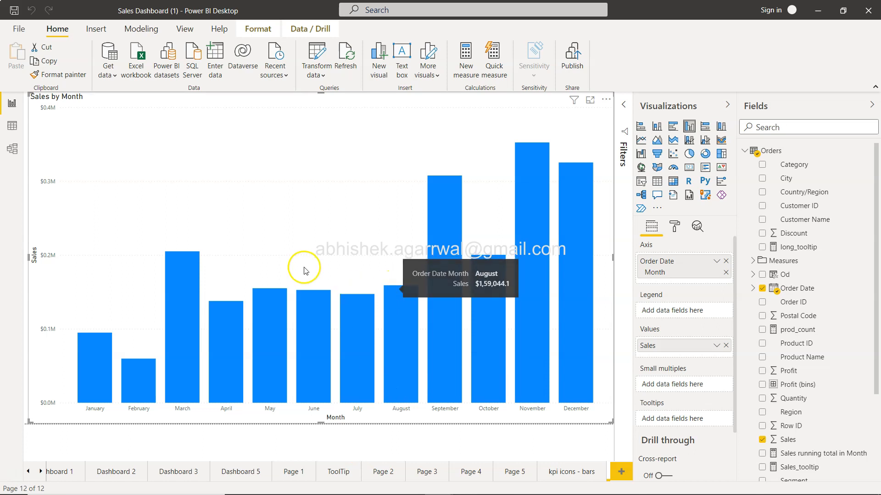
mouse_move(87, 356)
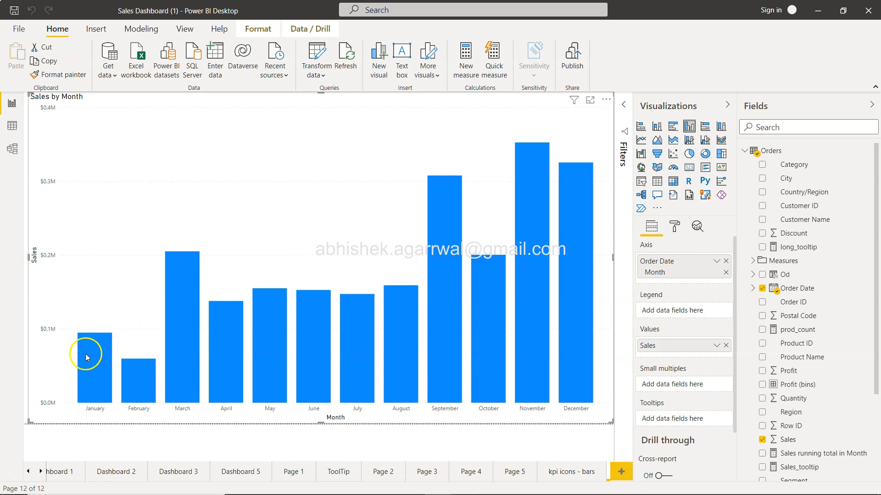
mouse_move(400, 408)
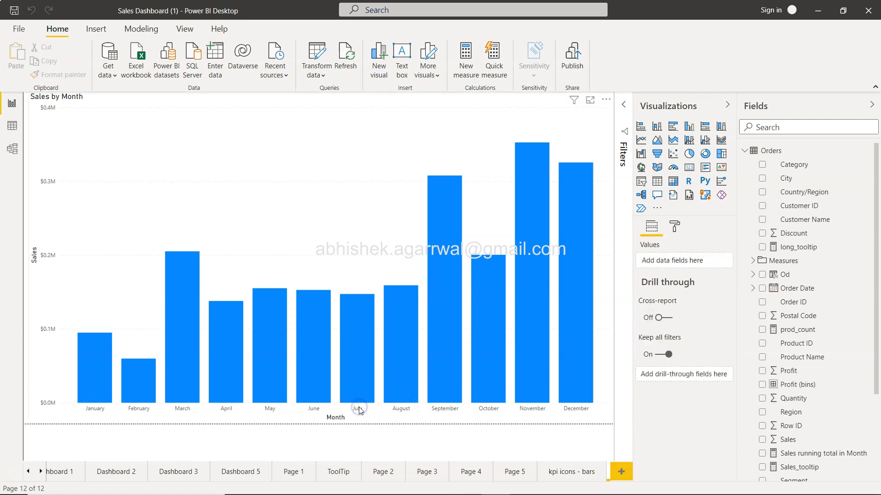
mouse_move(136, 381)
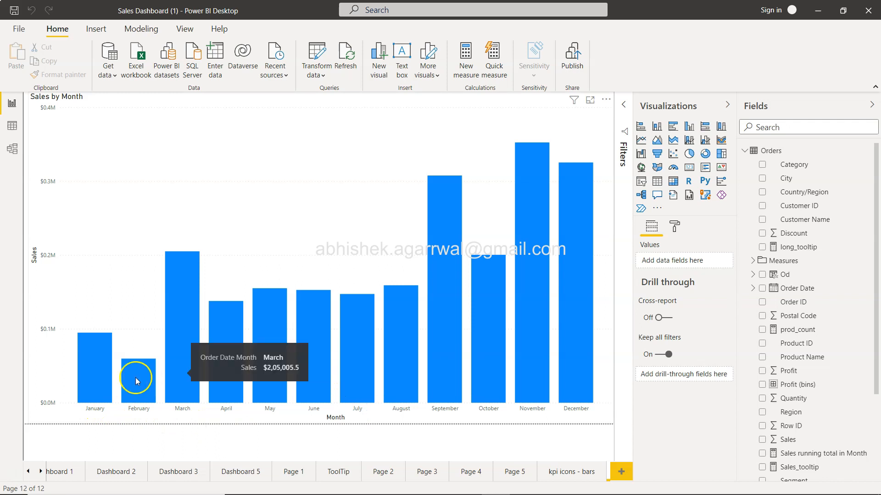
mouse_move(201, 352)
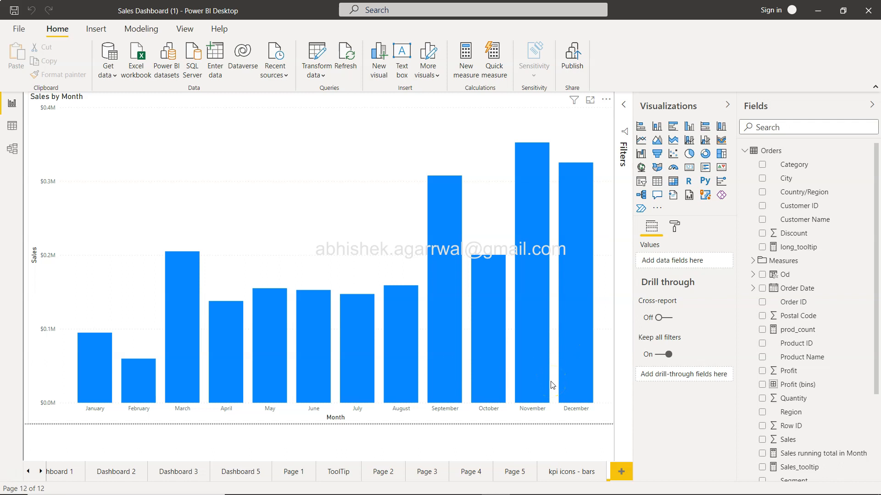
mouse_move(354, 364)
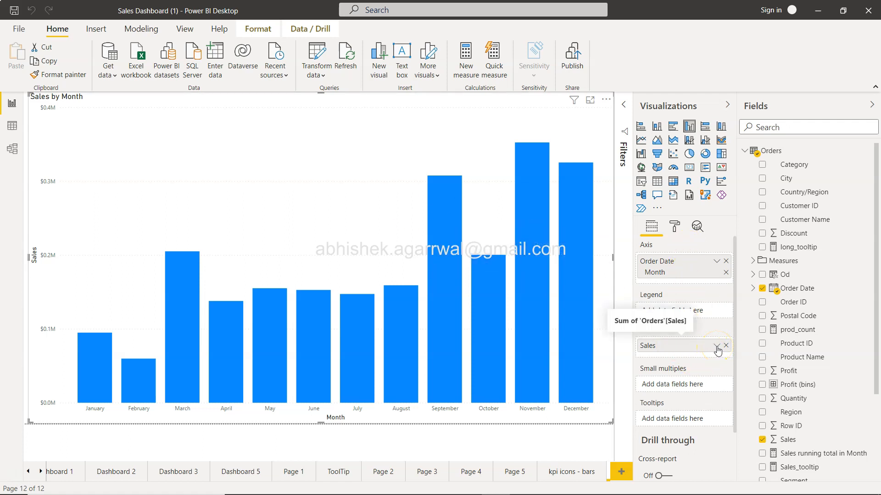
left_click(718, 346)
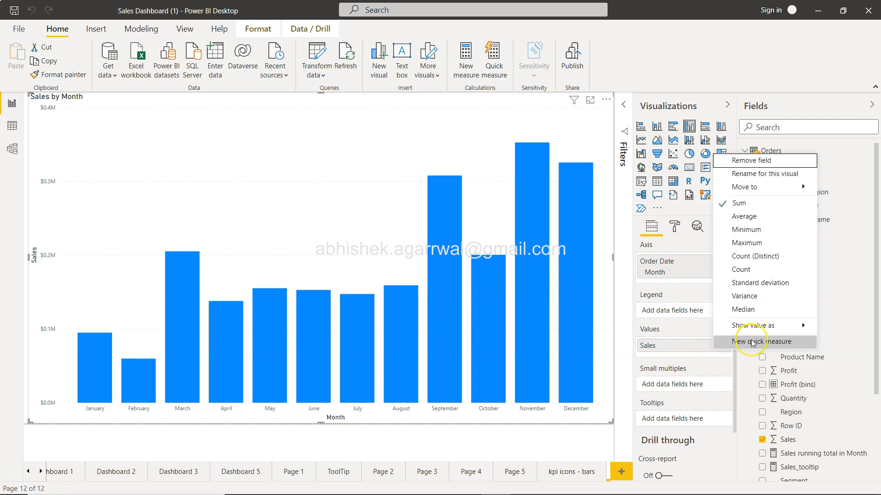
mouse_move(759, 341)
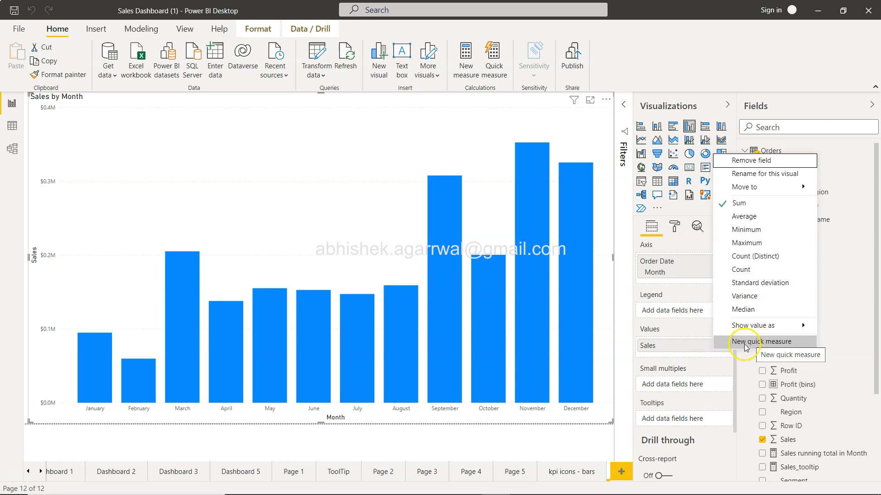
left_click(764, 341)
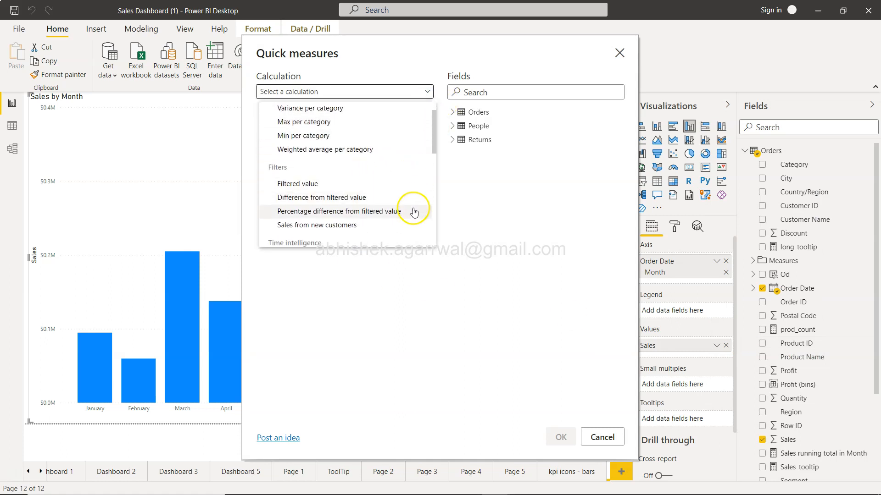
Step: Choose the Percentage difference from filtered value calculation on Sum of Sales
left_click(341, 211)
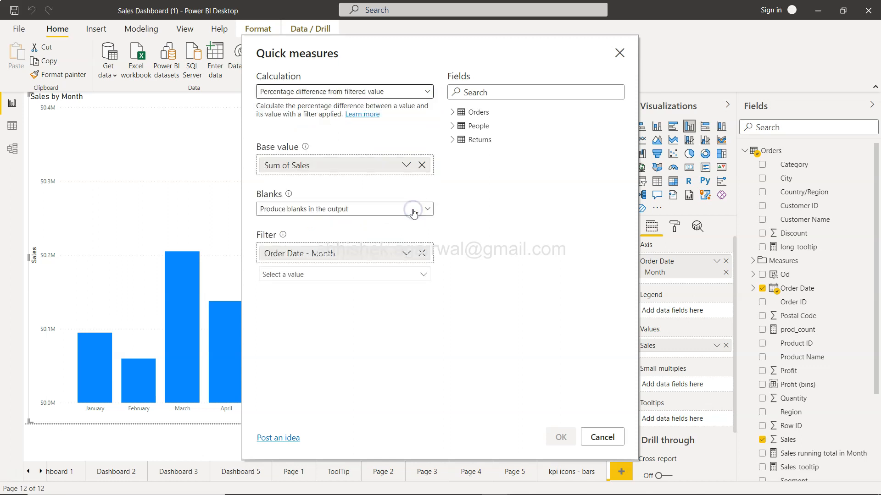
mouse_move(354, 280)
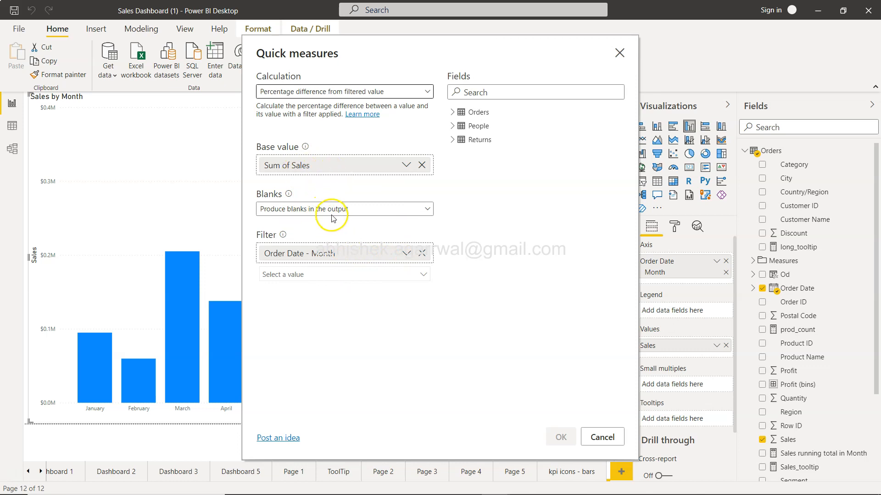
left_click(344, 208)
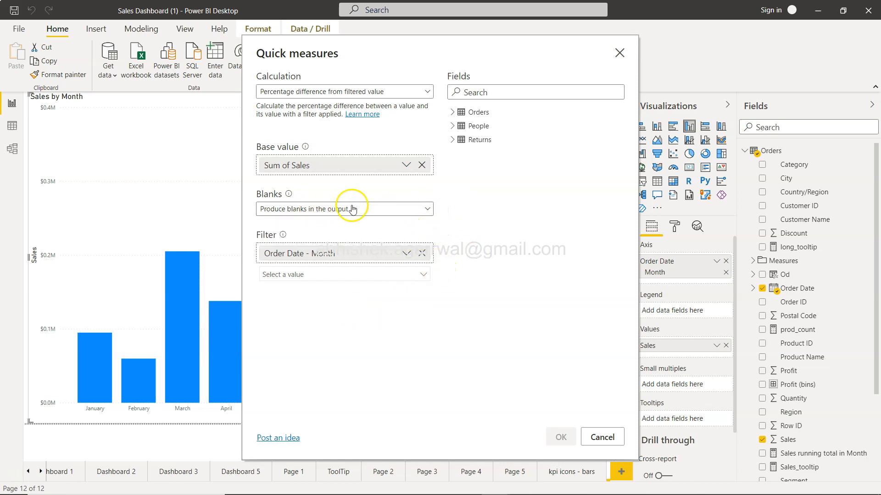
mouse_move(376, 246)
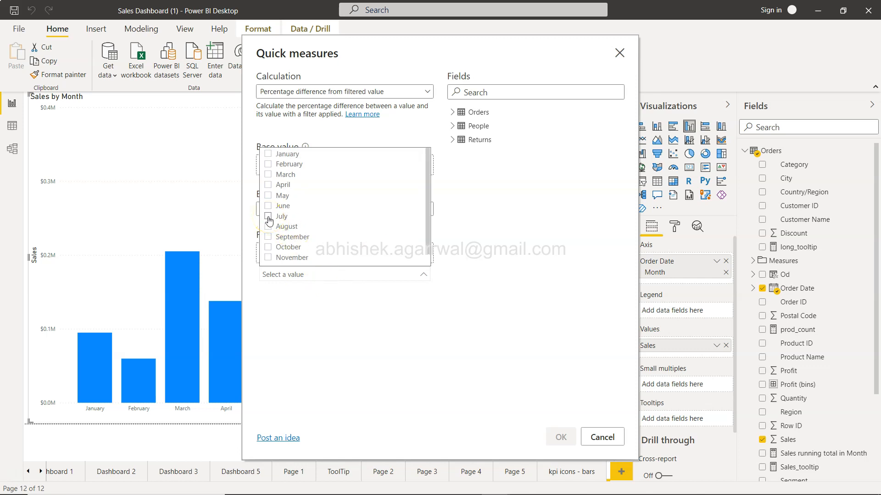
Step: Filter on Order Date - Month to July only and create the quick measure
left_click(268, 217)
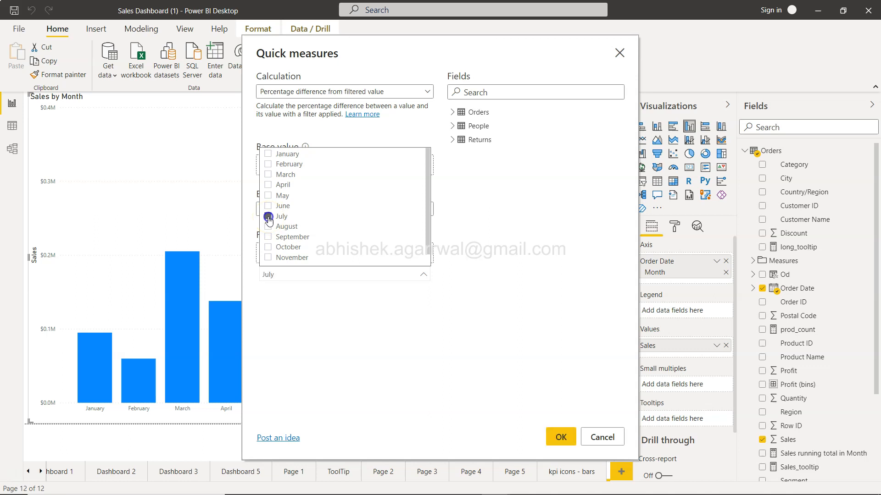
left_click(268, 218)
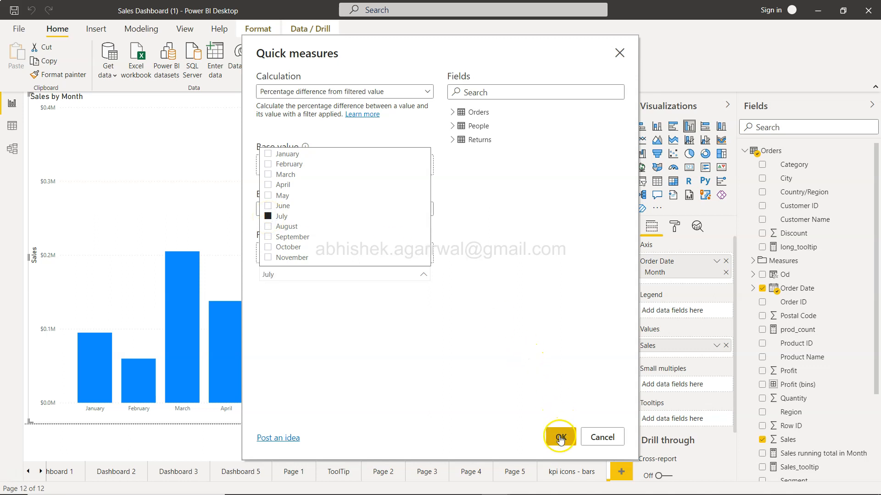
left_click(558, 437)
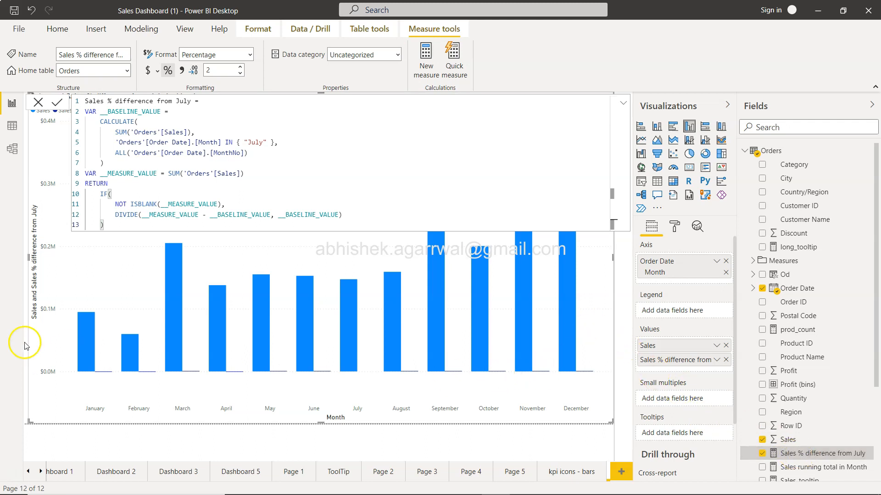
mouse_move(249, 339)
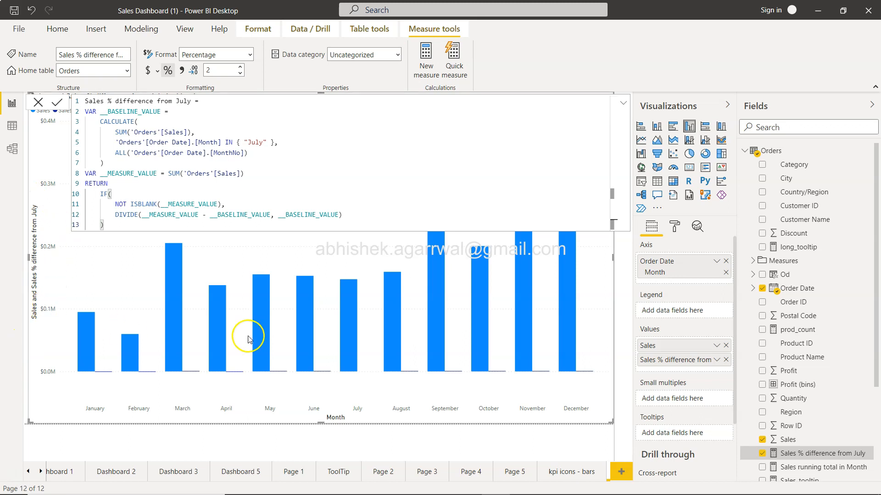
mouse_move(574, 155)
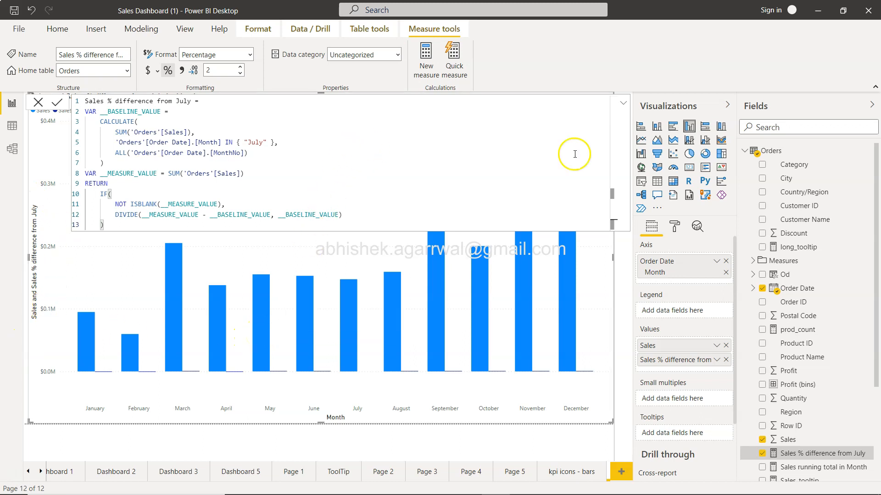
Step: Adjust the chart's Values so only the Sales % difference from July measure is plotted
left_click(788, 440)
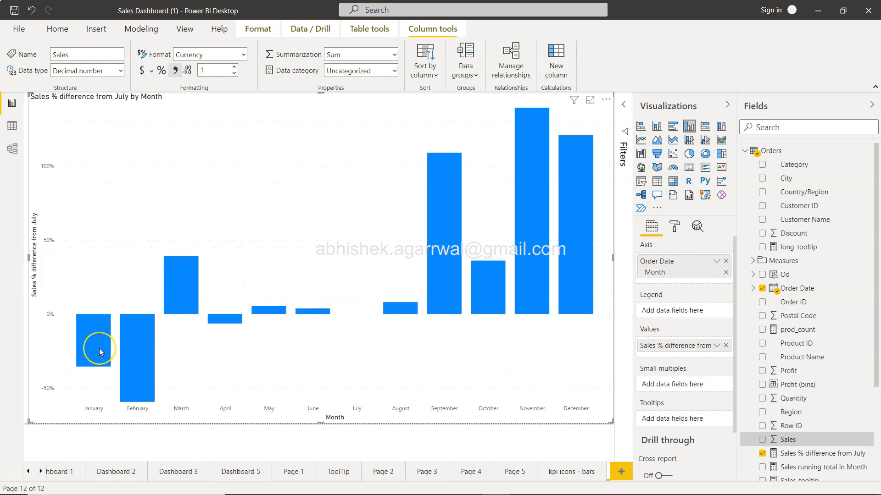
mouse_move(99, 351)
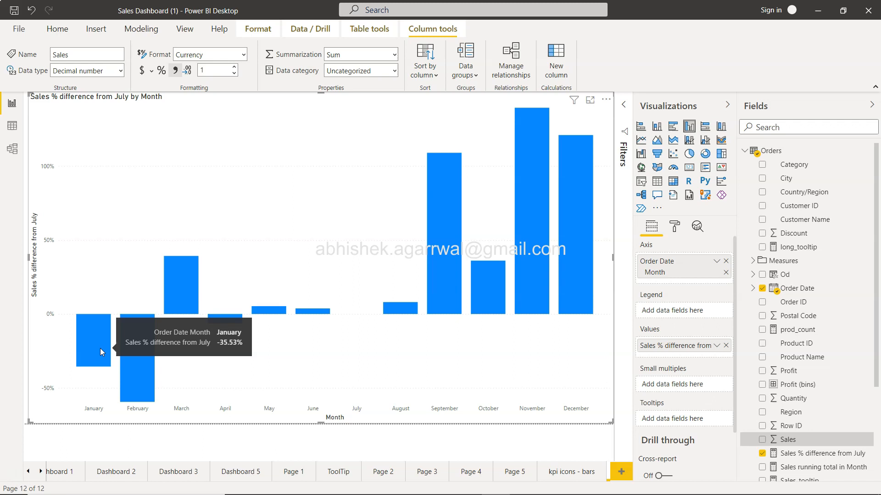
mouse_move(185, 289)
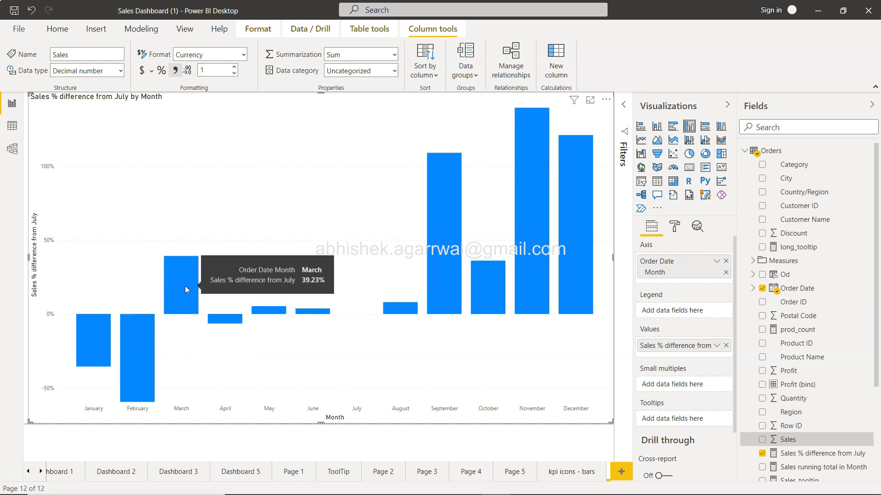
mouse_move(238, 321)
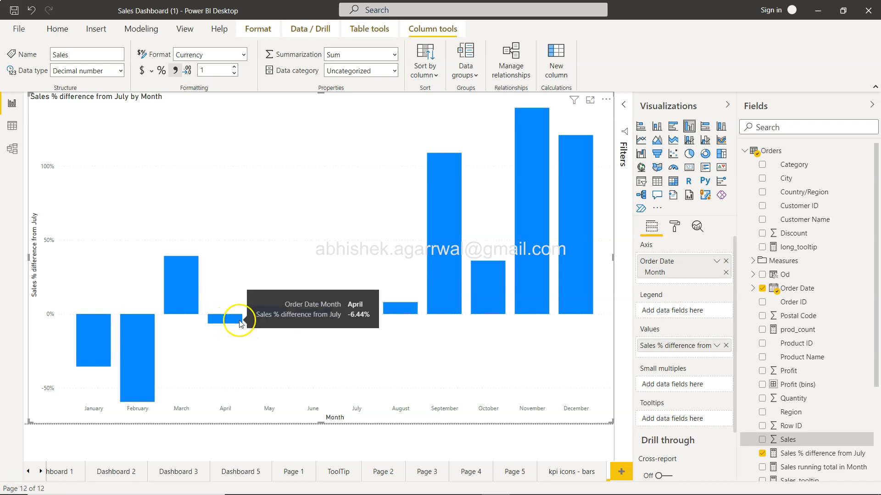
mouse_move(412, 299)
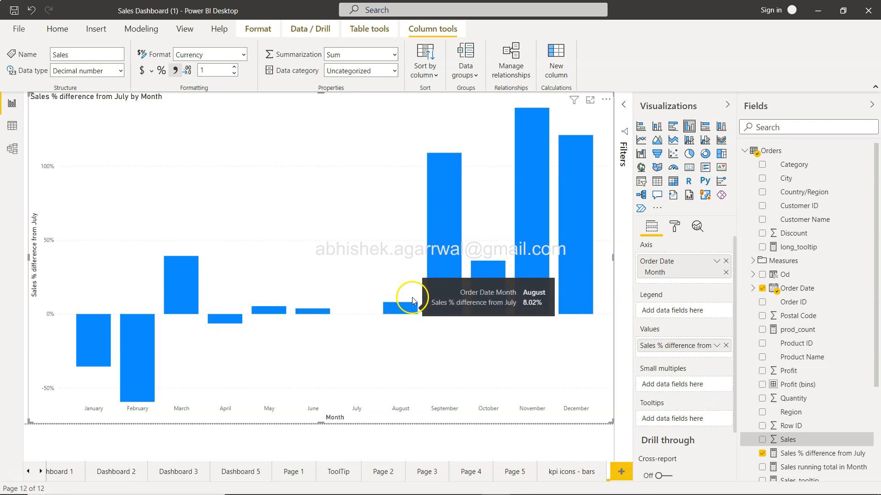
mouse_move(590, 264)
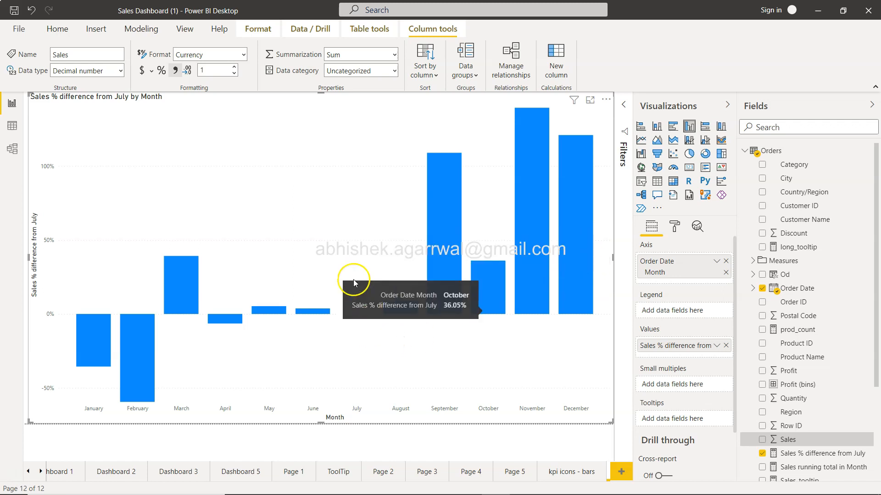
mouse_move(349, 339)
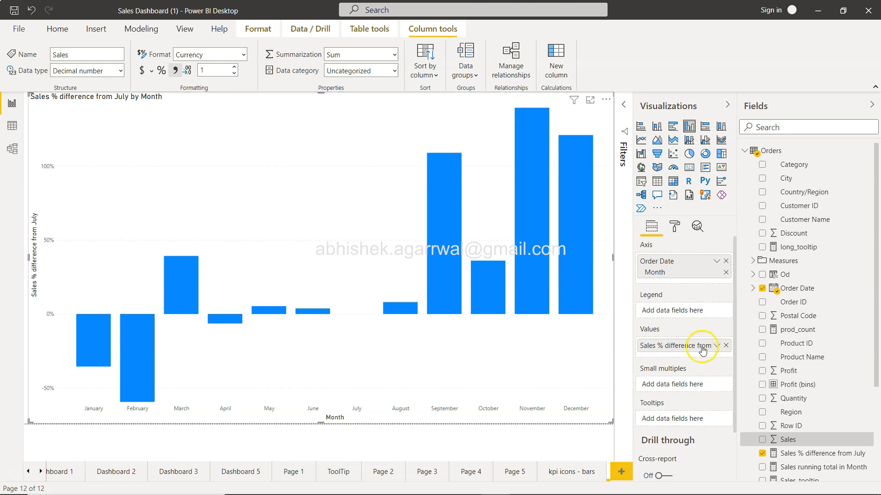
mouse_move(701, 346)
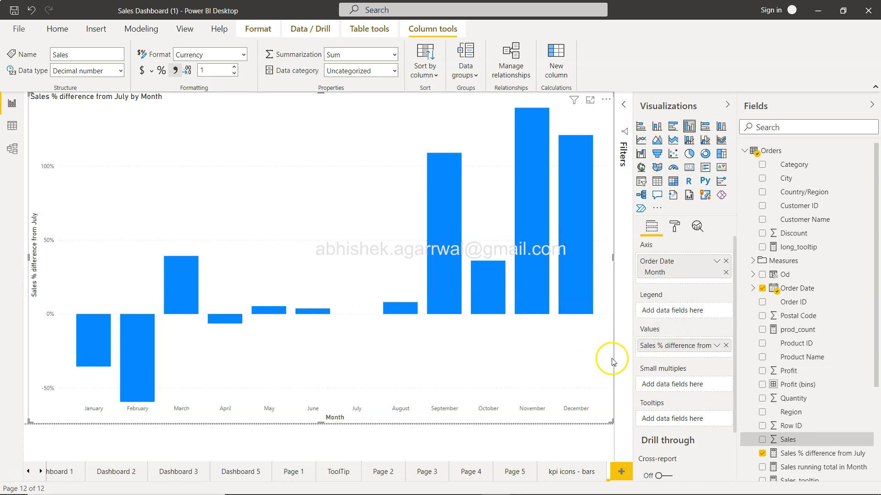
mouse_move(531, 344)
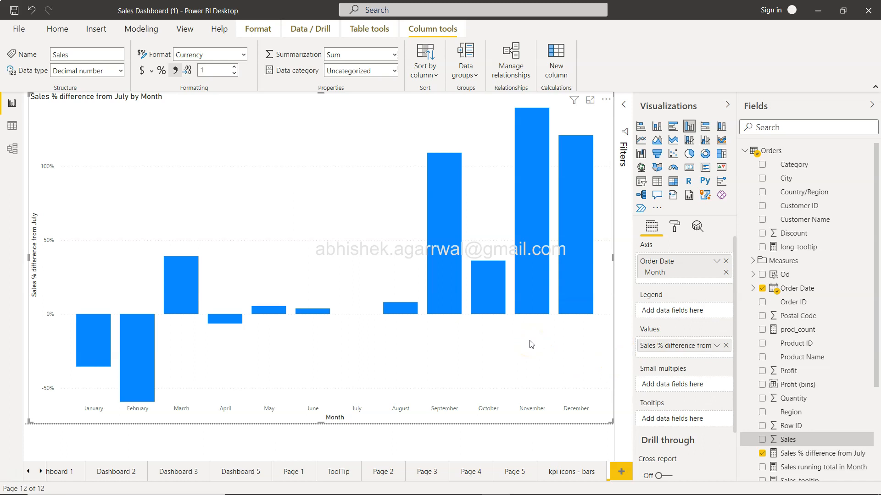